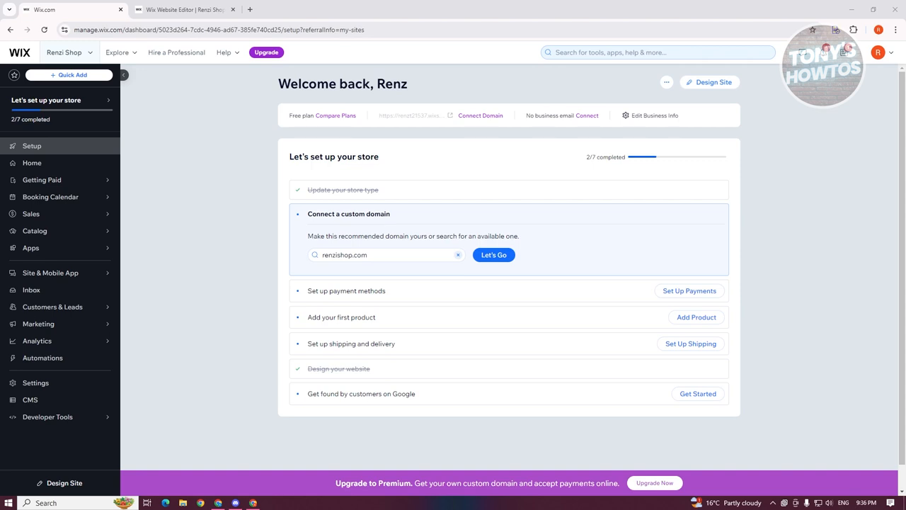
{"action": "mouse_move", "coordinate": [617, 206]}
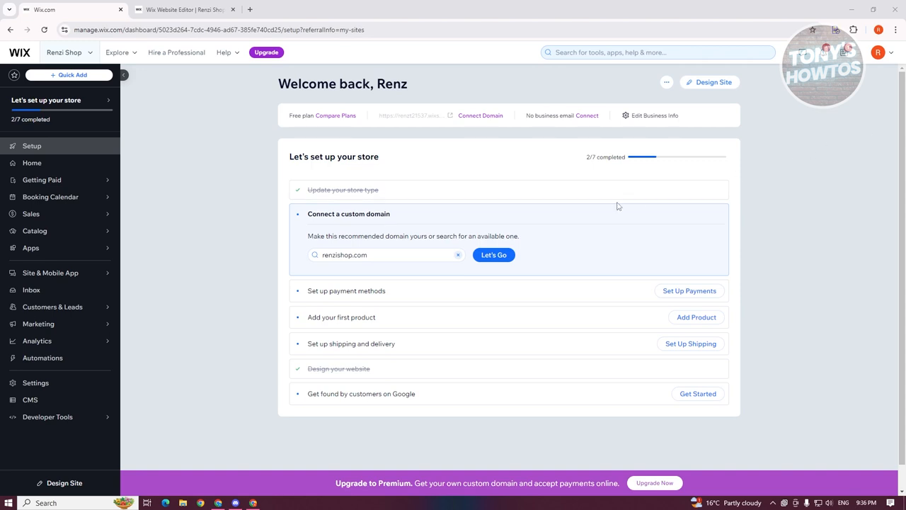
{"action": "mouse_move", "coordinate": [140, 190]}
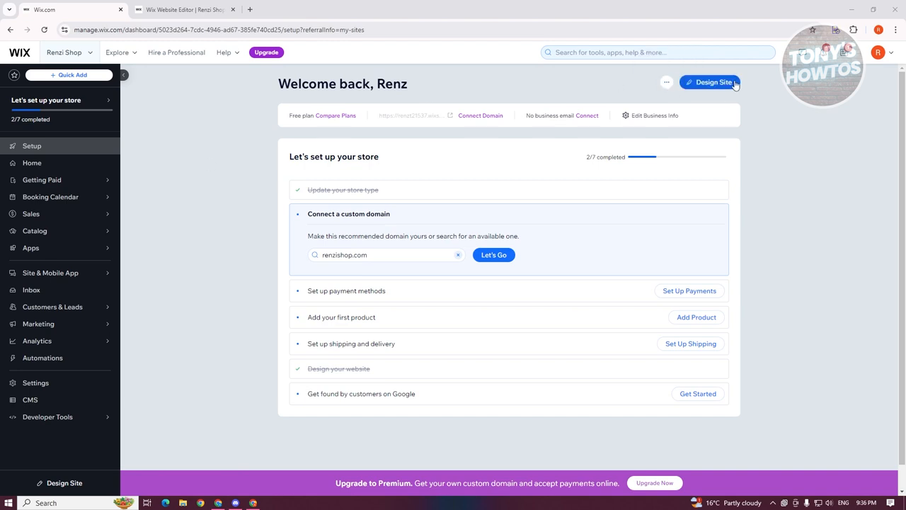
{"action": "mouse_move", "coordinate": [373, 63]}
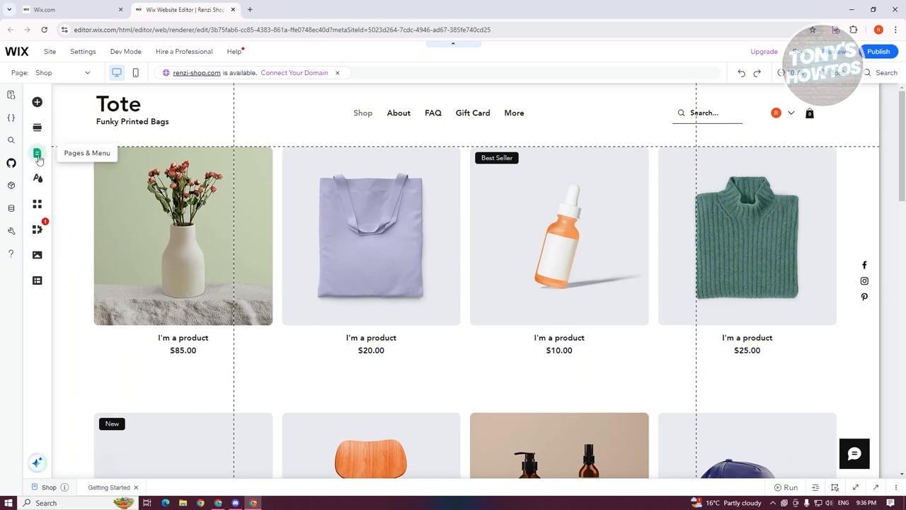
Add another Shop page to Renzi Shop's store pages from Pages & Menu.
{"action": "left_click", "coordinate": [37, 153]}
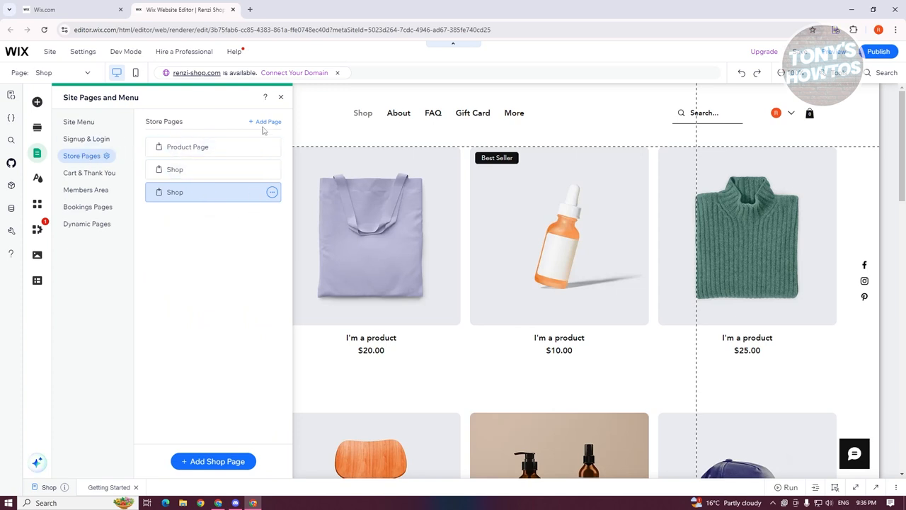
{"action": "mouse_move", "coordinate": [226, 268]}
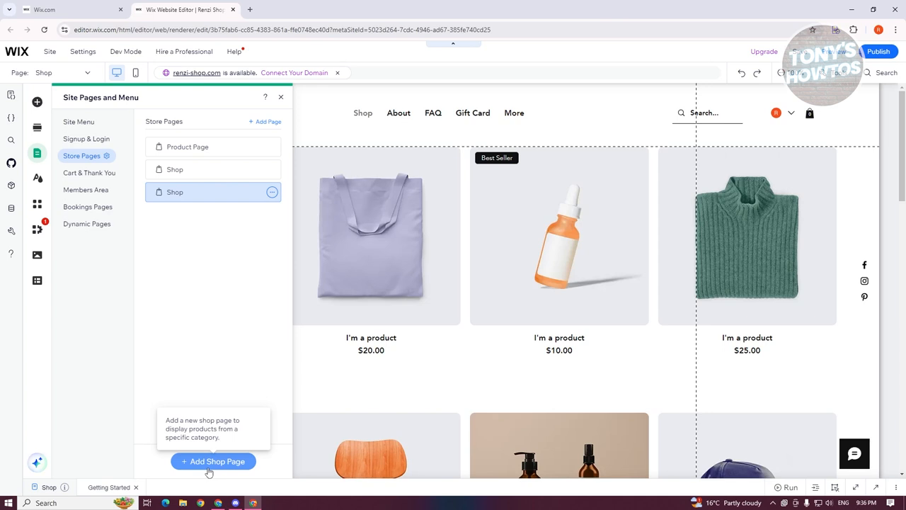
{"action": "mouse_move", "coordinate": [211, 320]}
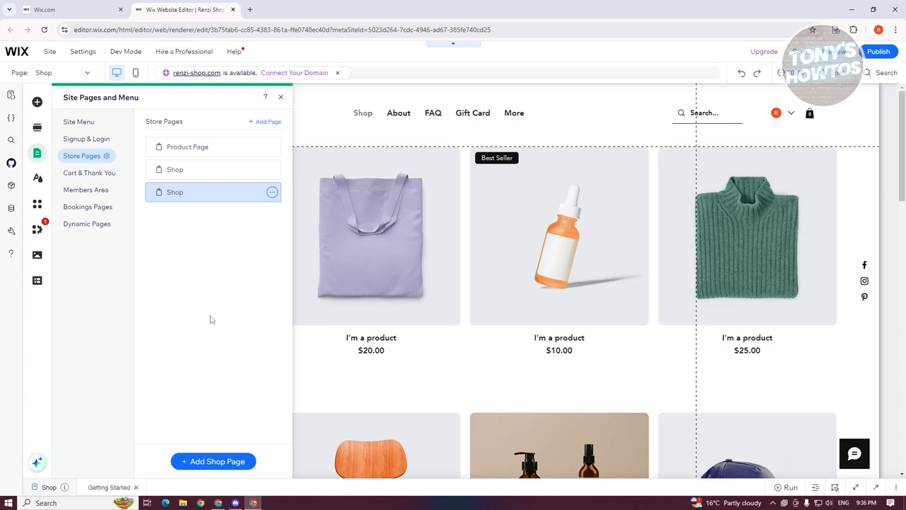
{"action": "mouse_move", "coordinate": [210, 319]}
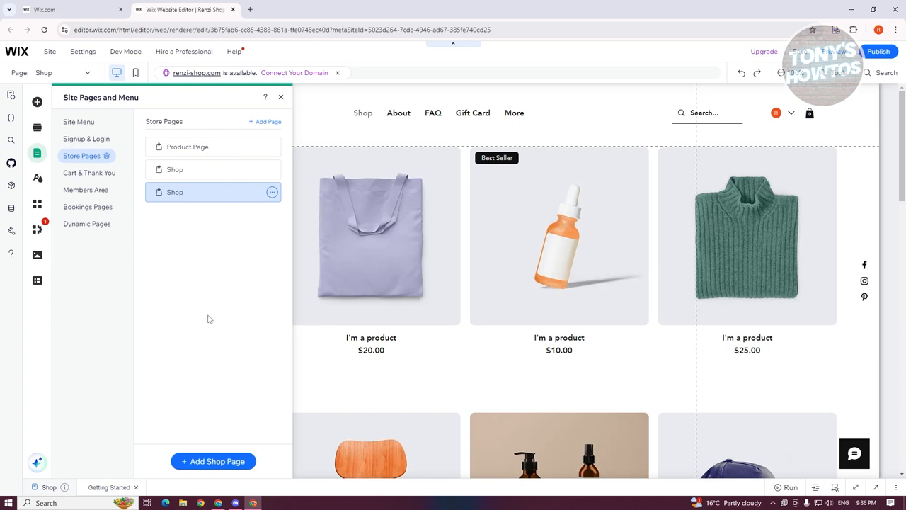
{"action": "left_click", "coordinate": [213, 460]}
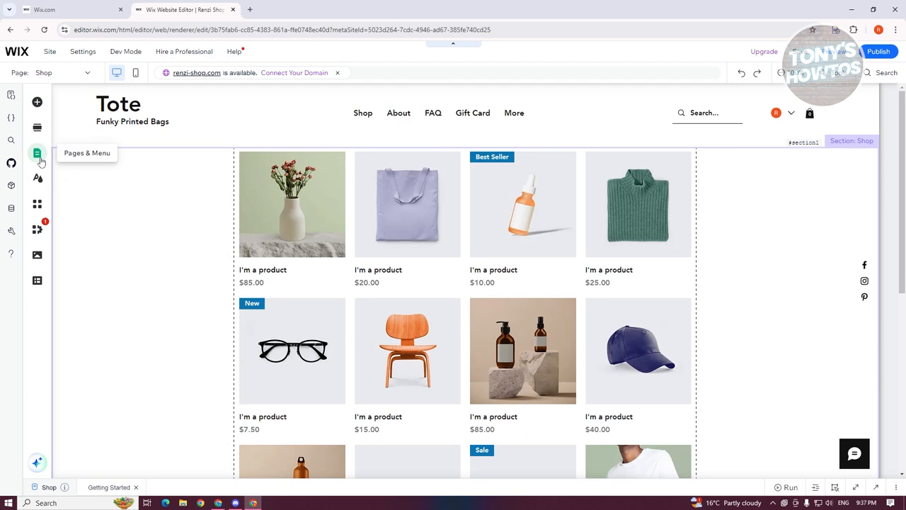
Reopen Pages & Menu to confirm the third Shop page under Store Pages.
{"action": "left_click", "coordinate": [37, 154]}
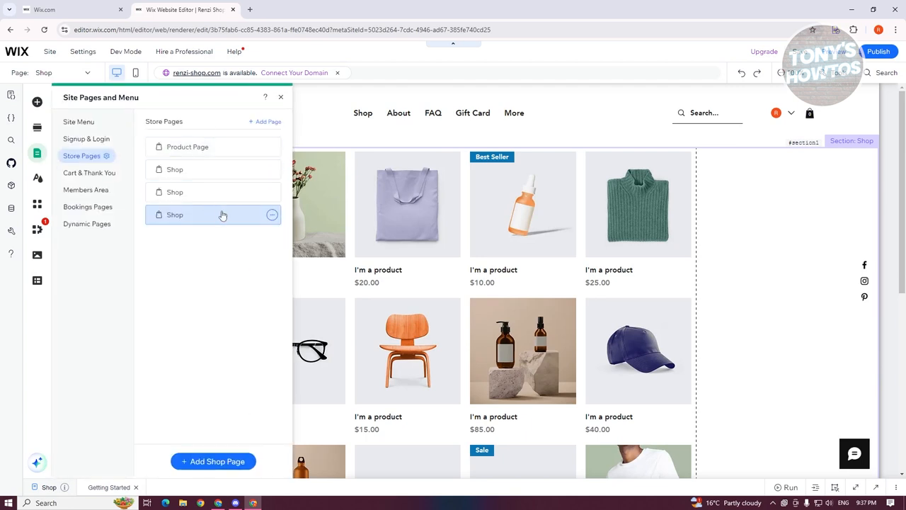
{"action": "mouse_move", "coordinate": [89, 173]}
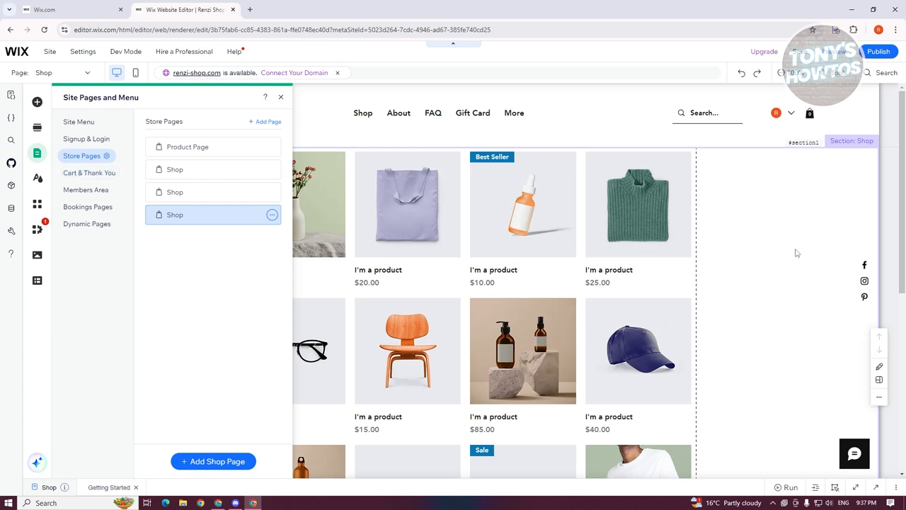
{"action": "mouse_move", "coordinate": [191, 218]}
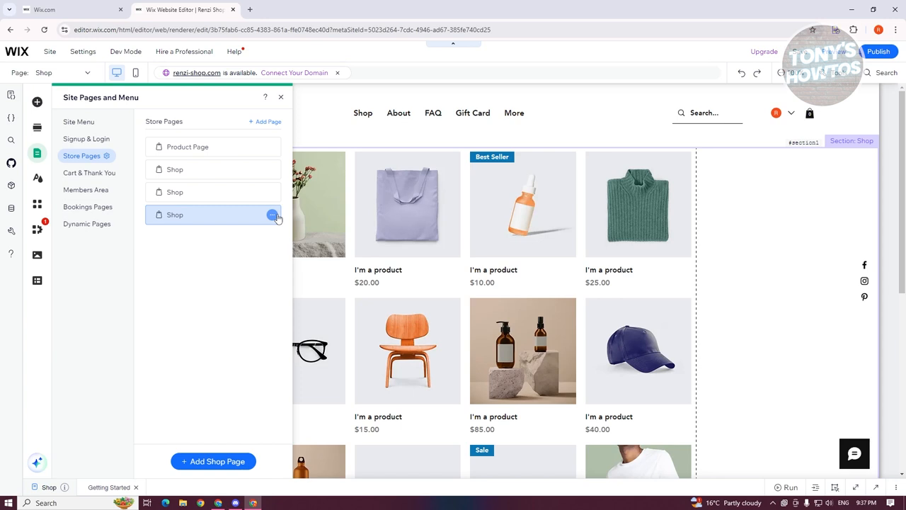
{"action": "mouse_move", "coordinate": [186, 219]}
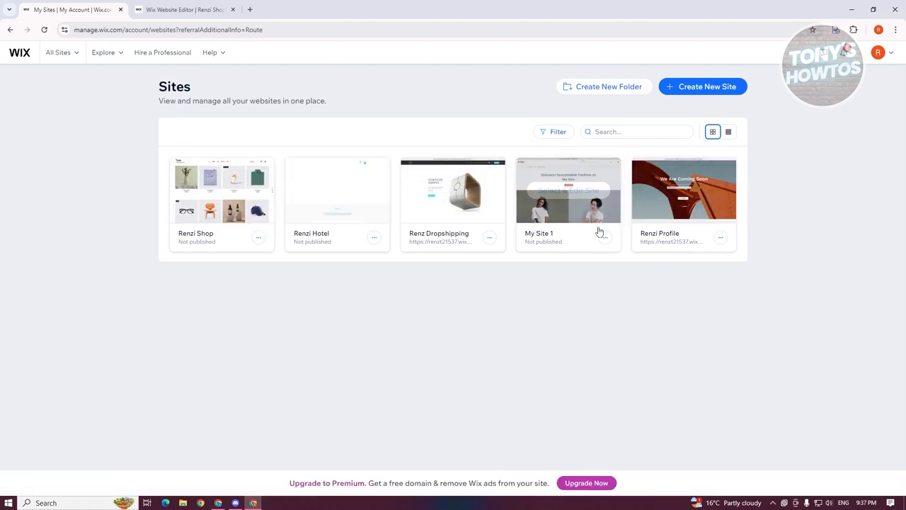
Open the Renzi Profile site's dashboard and launch it in the editor.
{"action": "left_click", "coordinate": [568, 190]}
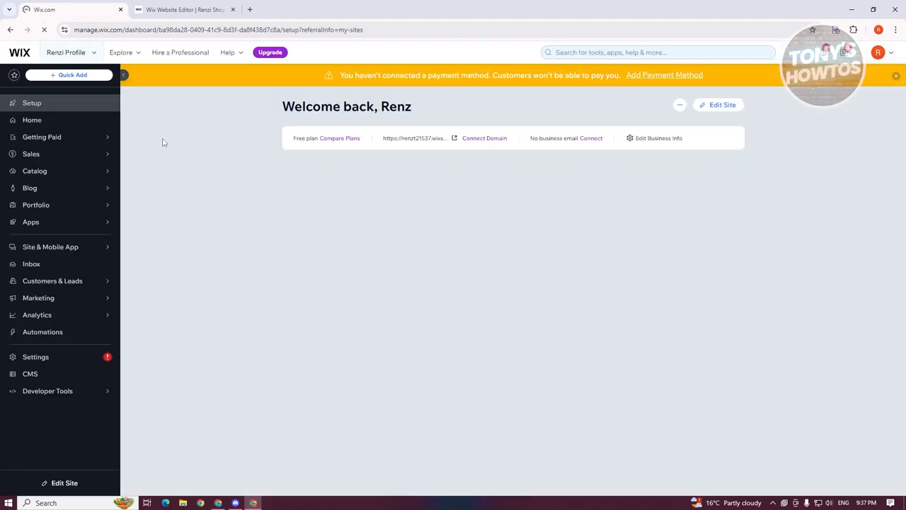
{"action": "left_click", "coordinate": [722, 105]}
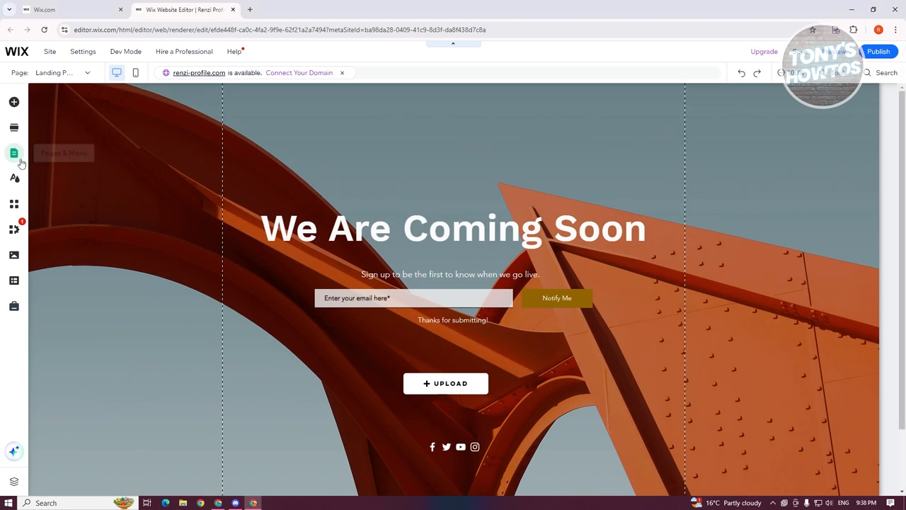
Open the Add Page template gallery from Renzi Profile's Site Menu.
{"action": "left_click", "coordinate": [14, 153]}
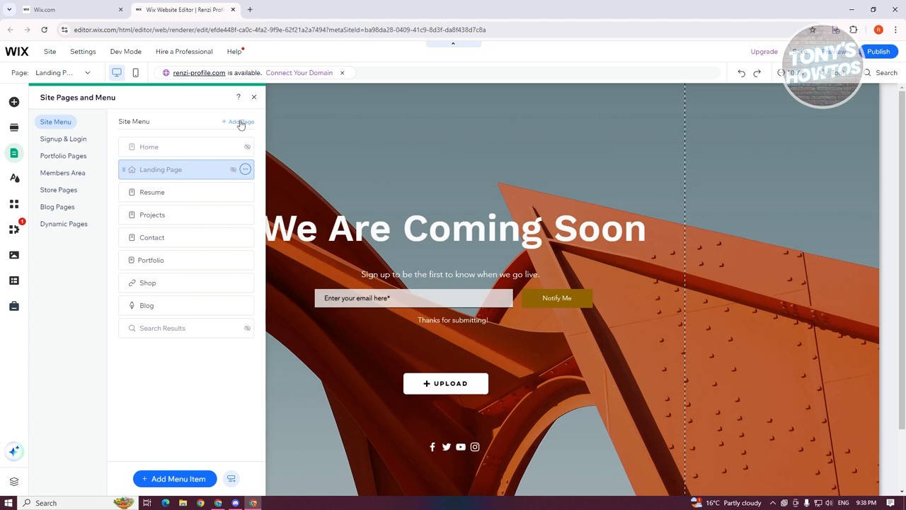
{"action": "left_click", "coordinate": [237, 121]}
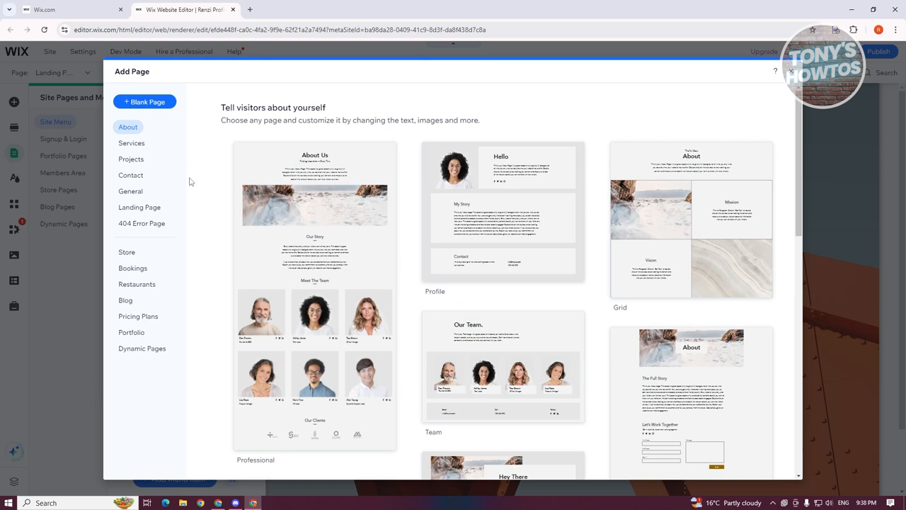
Scroll through the About page designs in the Add Page gallery.
{"action": "scroll", "scroll_direction": "down", "scroll_amount": 3}
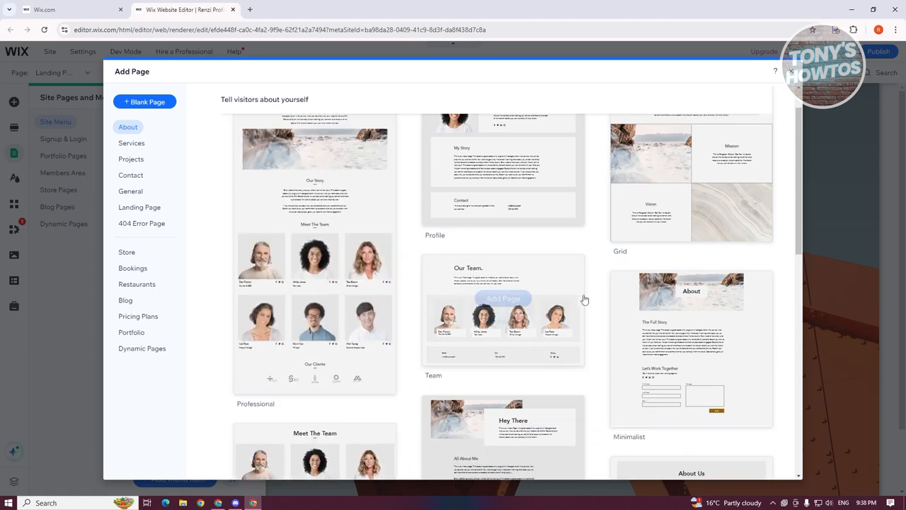
{"action": "scroll", "scroll_direction": "down", "scroll_amount": 3}
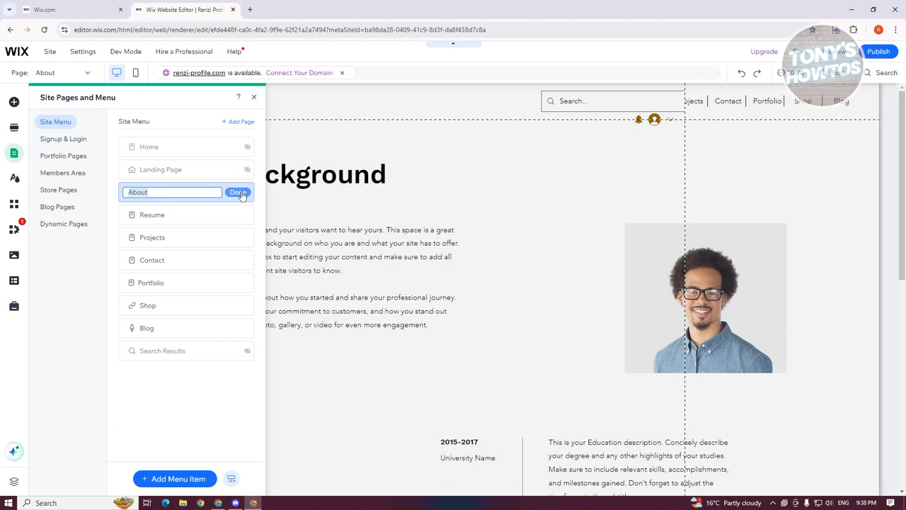
Confirm the page name About and open that page's options menu.
{"action": "left_click", "coordinate": [238, 192]}
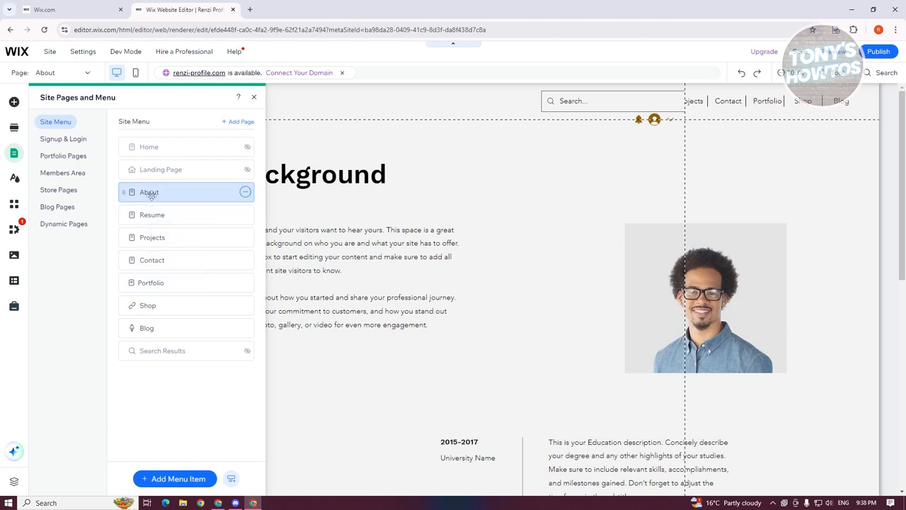
{"action": "left_click", "coordinate": [245, 192]}
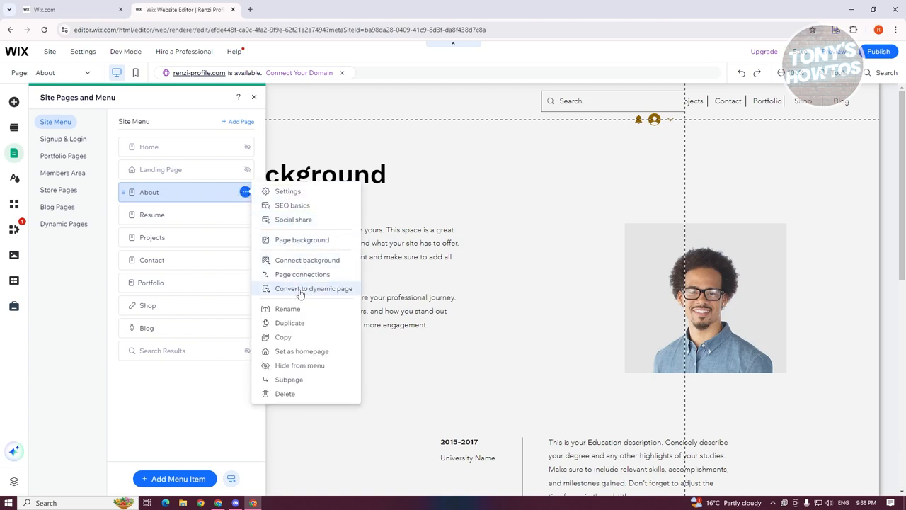
{"action": "mouse_move", "coordinate": [308, 337]}
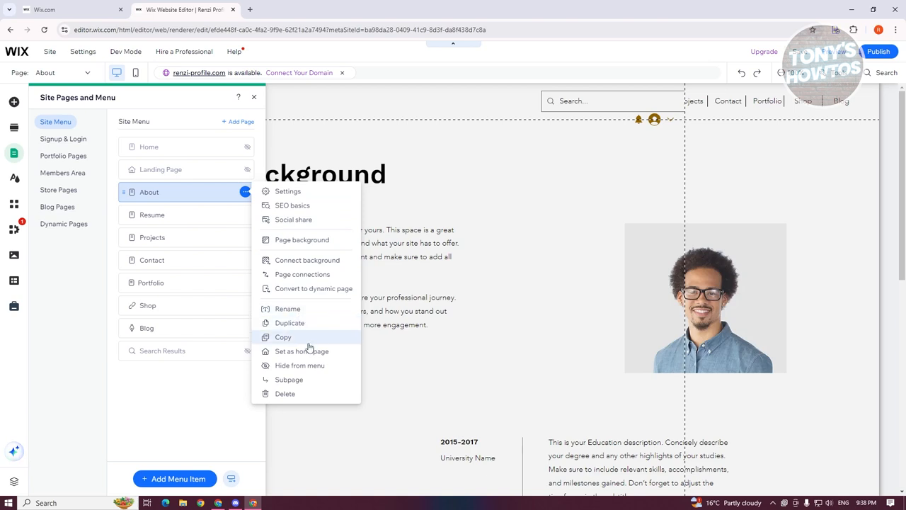
{"action": "mouse_move", "coordinate": [301, 239]}
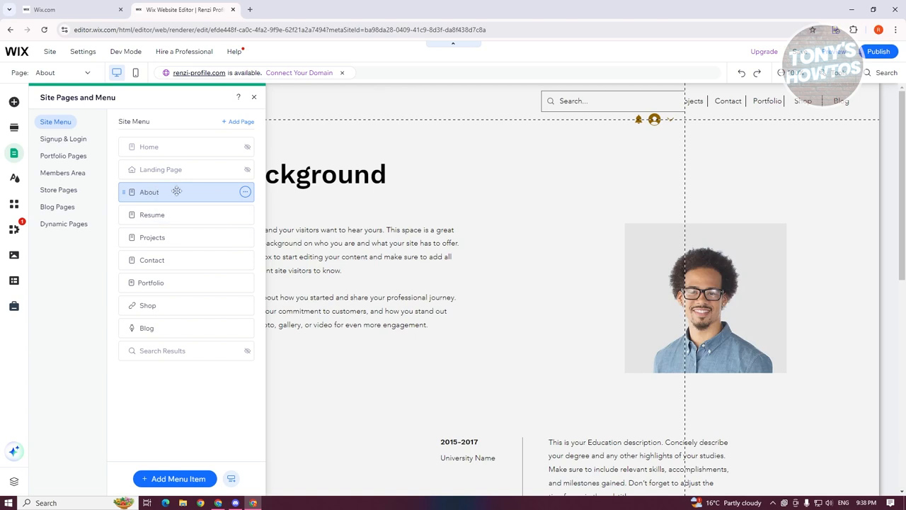
Close the site menu panel to view the About page with Our Background and Download CV.
{"action": "left_click", "coordinate": [393, 265]}
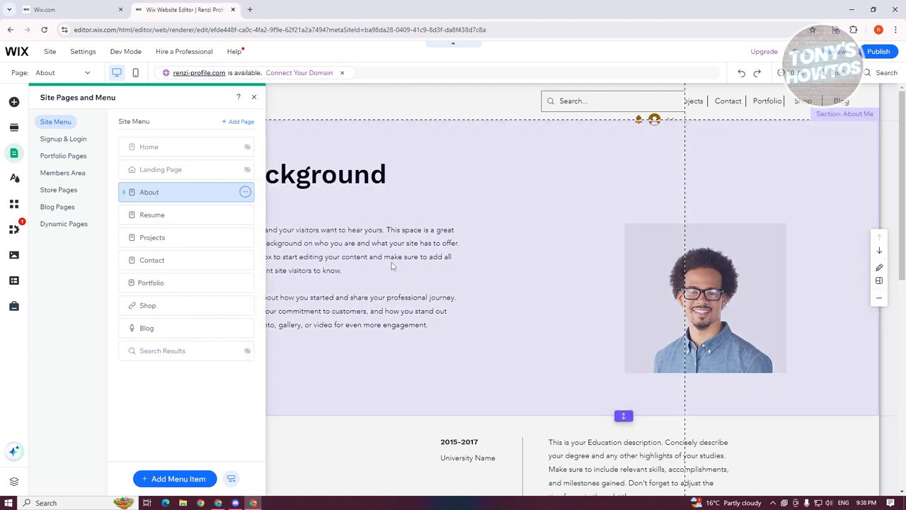
{"action": "left_click", "coordinate": [253, 96]}
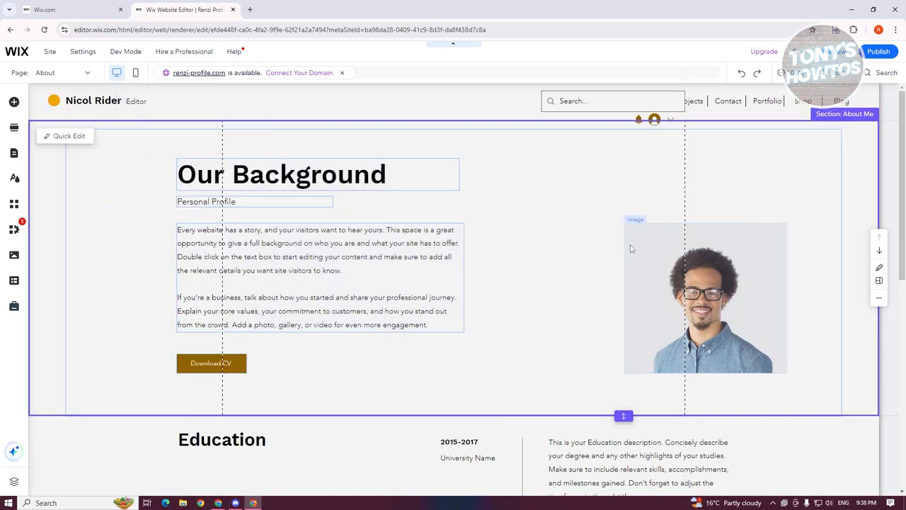
{"action": "mouse_move", "coordinate": [198, 333]}
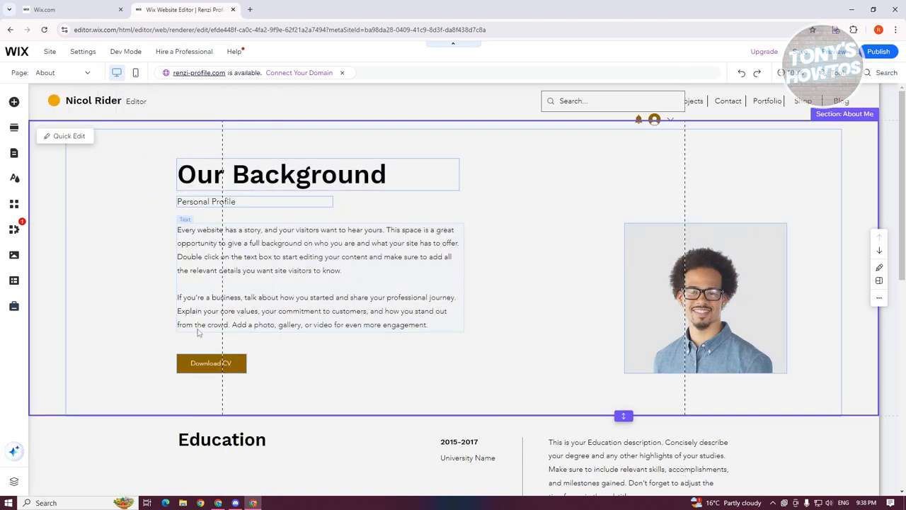